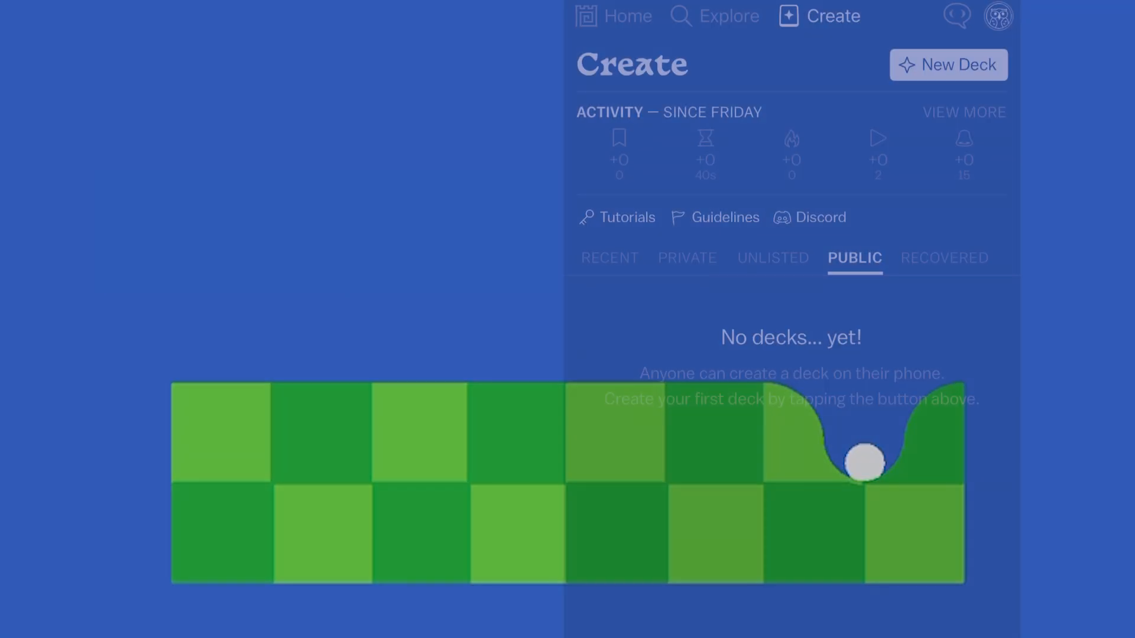
# - Create a new Blank deck and change its background from pink to blue
pyautogui.click(948, 64)
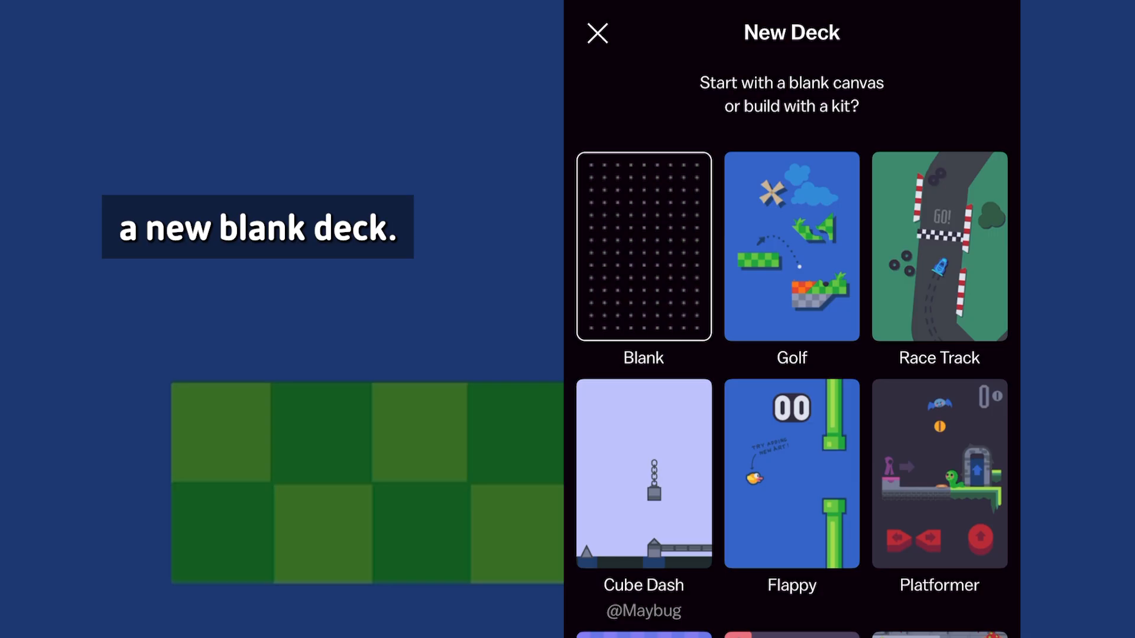
pyautogui.click(642, 245)
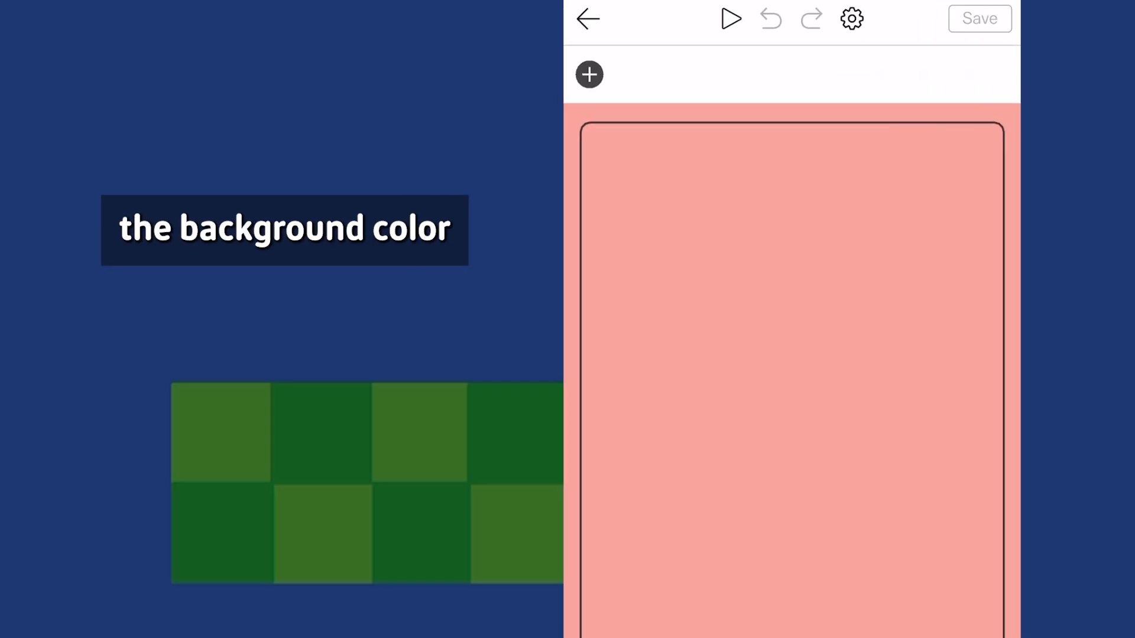
pyautogui.click(852, 19)
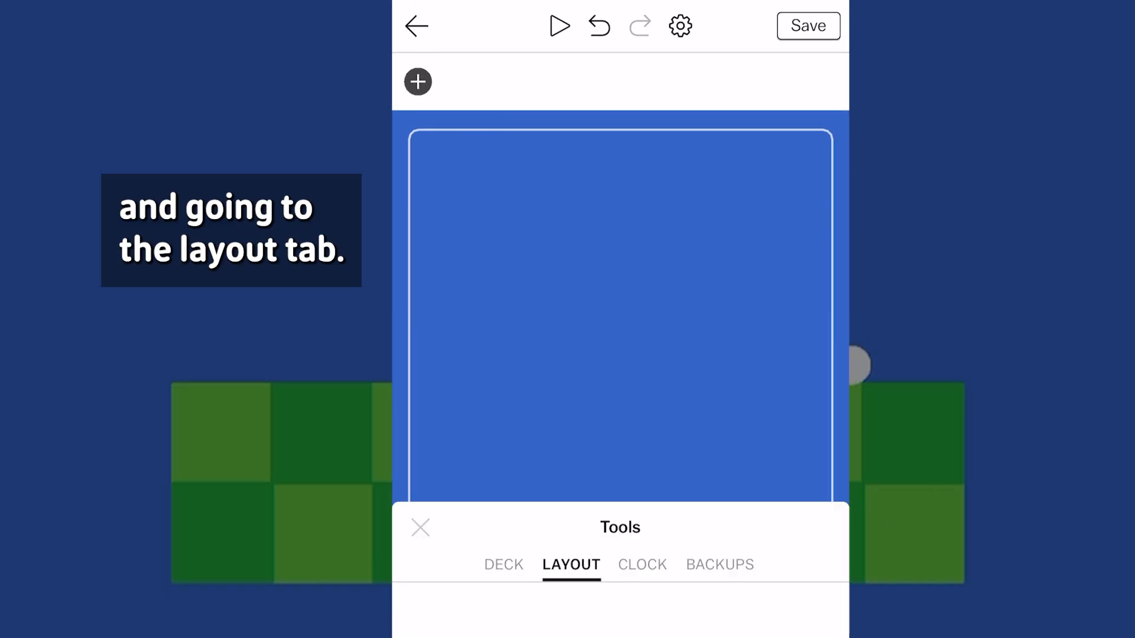
# - Place the Grass blueprint on the canvas as a checkered green ground block
pyautogui.click(417, 81)
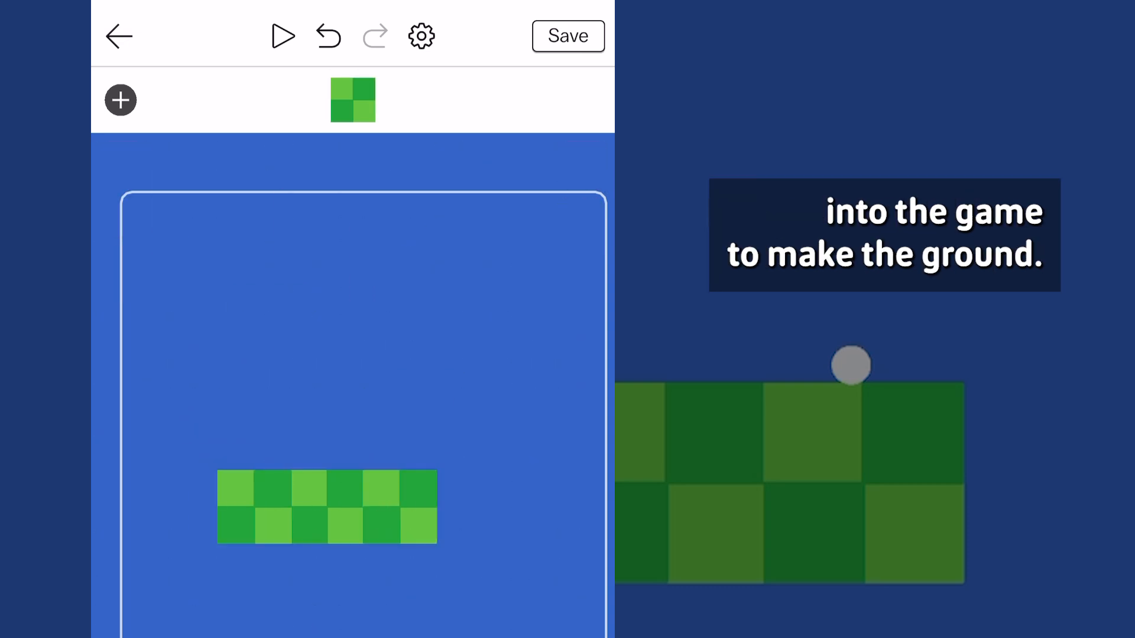
pyautogui.click(120, 100)
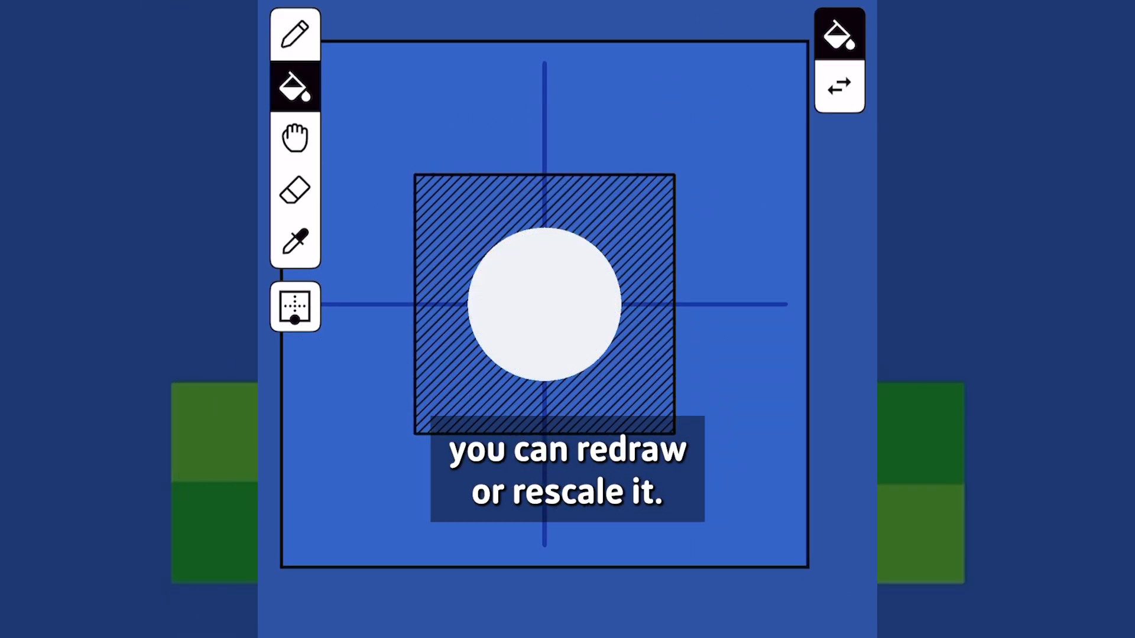
# - Draw a plain white circle and save it as the Golf Ball object
pyautogui.click(295, 307)
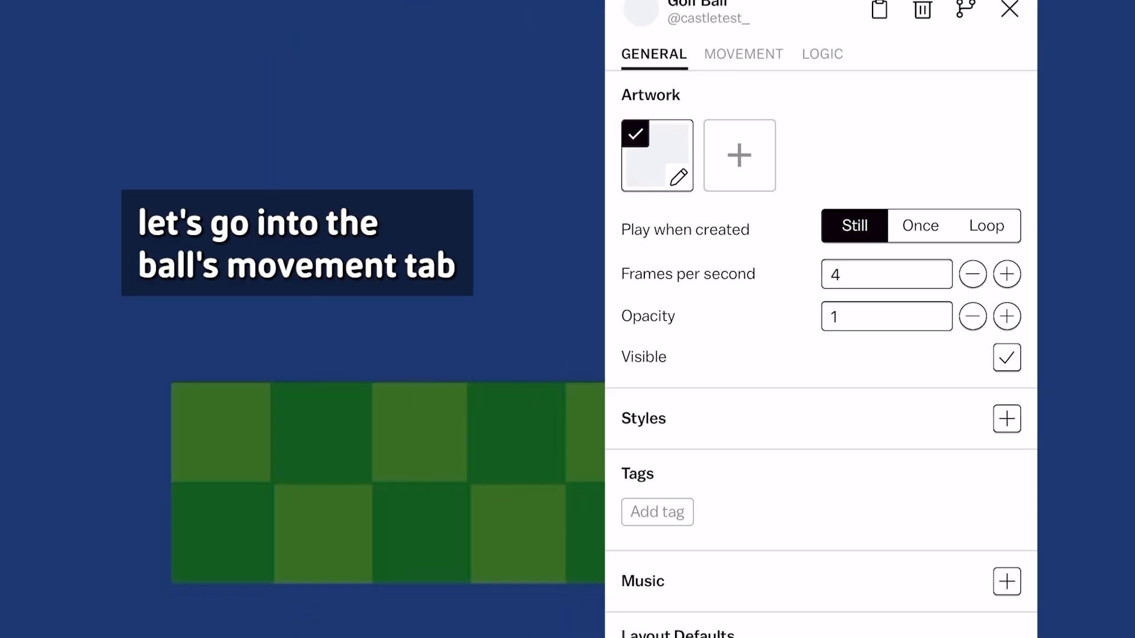
# - Set the Golf Ball's movement to Dynamic and open Add physics or controls
pyautogui.click(744, 54)
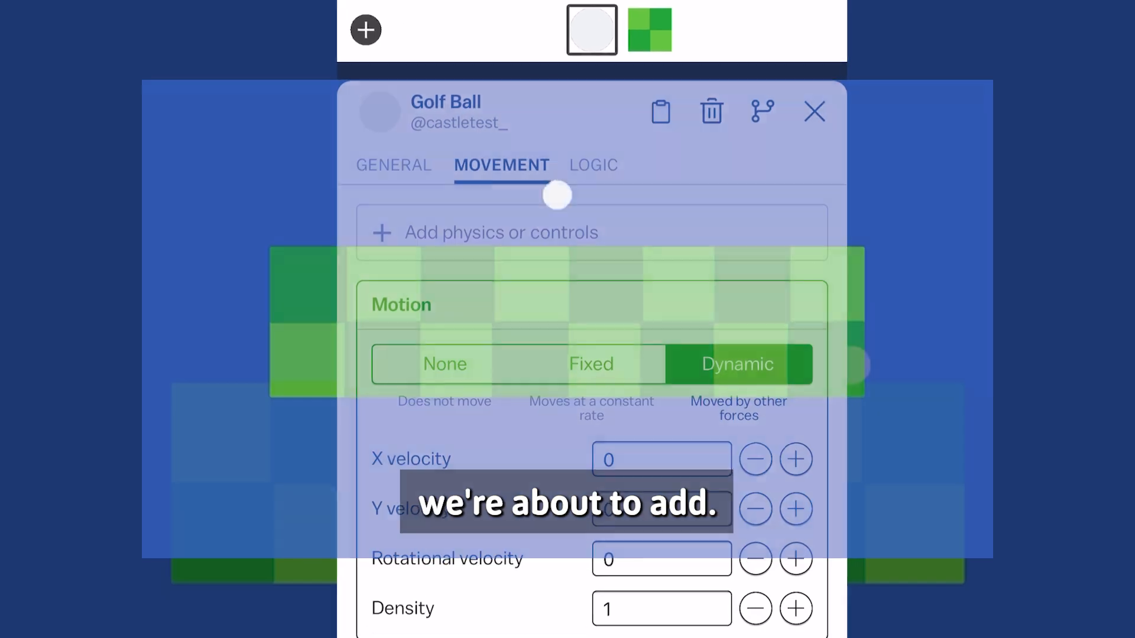
pyautogui.click(500, 232)
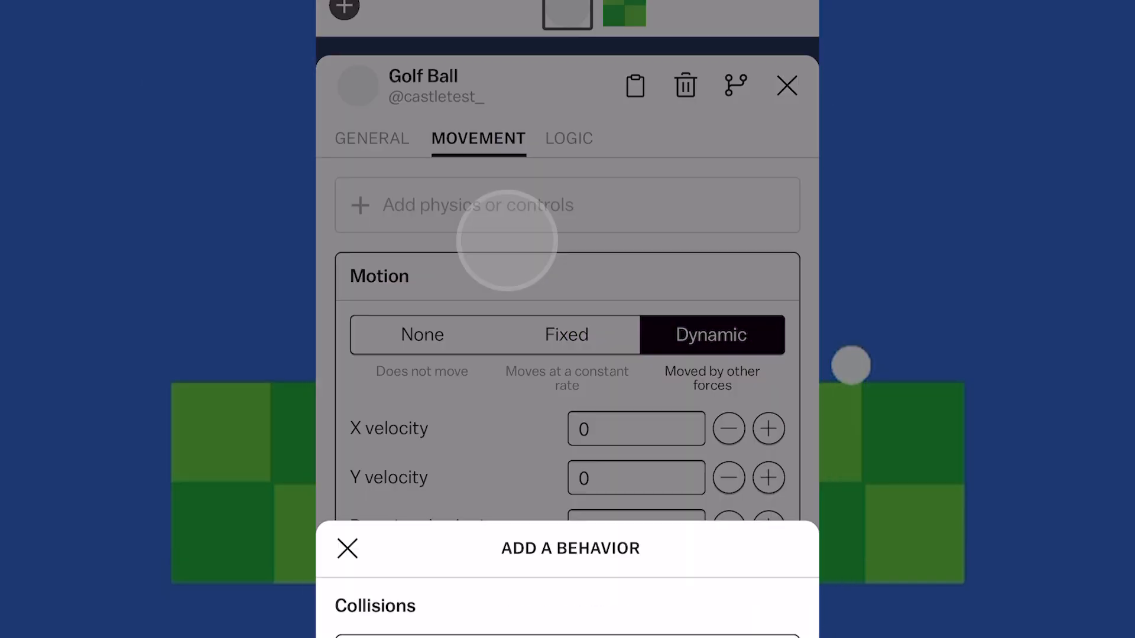
# - Play-test the dynamic Golf Ball, then reopen its Bounce, Friction and Gravity choices
pyautogui.scroll(-3)
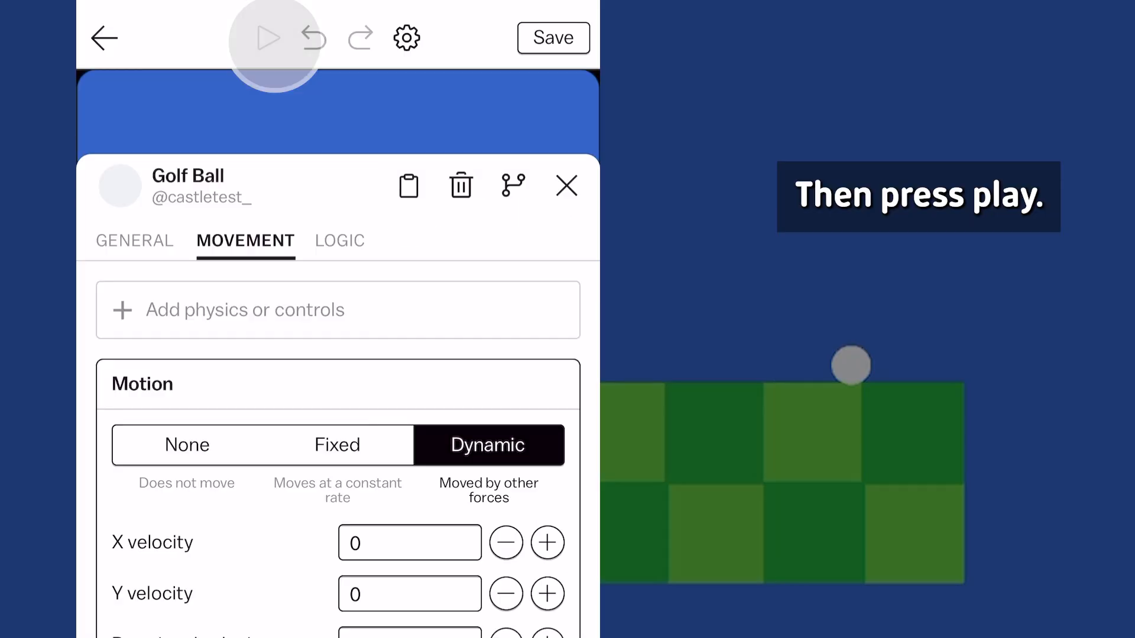
pyautogui.click(269, 36)
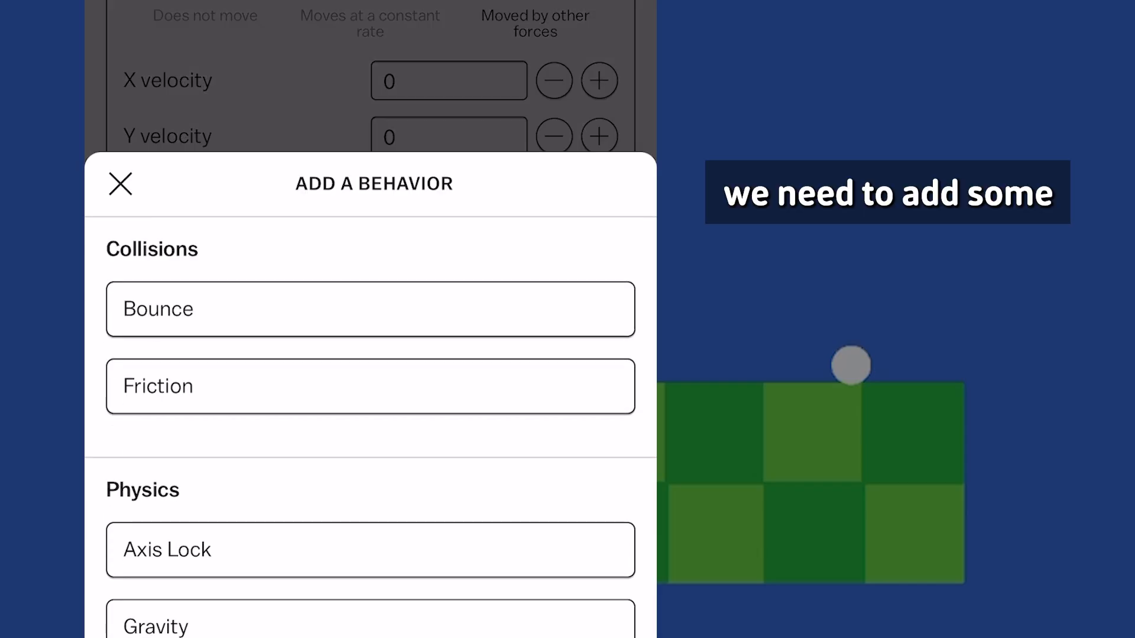
# - Add Friction with Amount 0.2 to the Golf Ball and the Grass
pyautogui.click(120, 183)
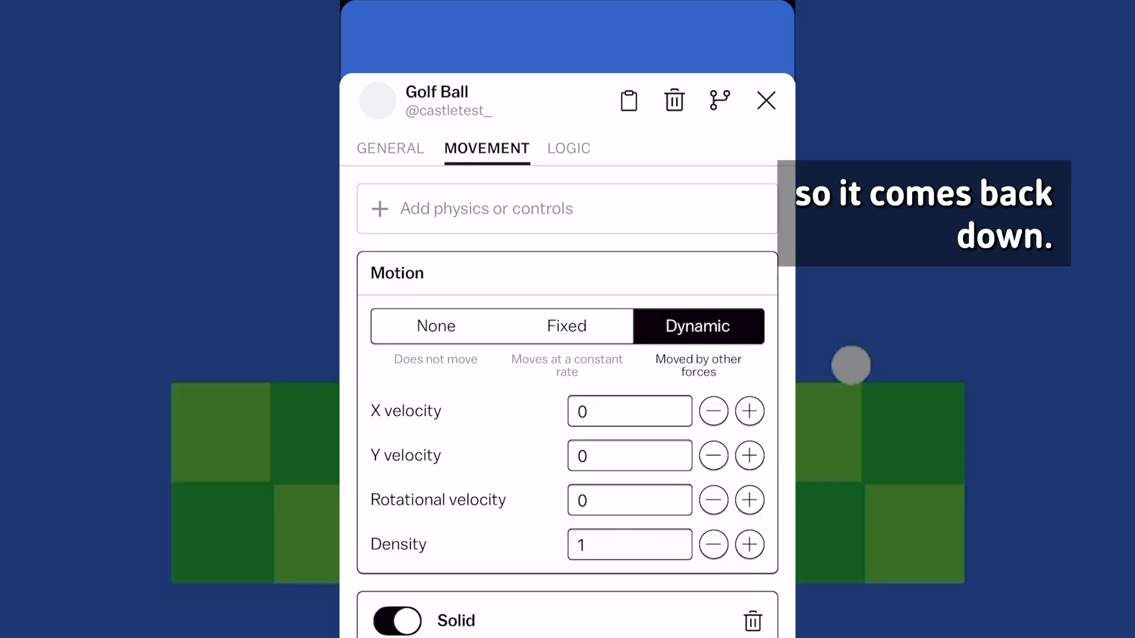
pyautogui.click(766, 100)
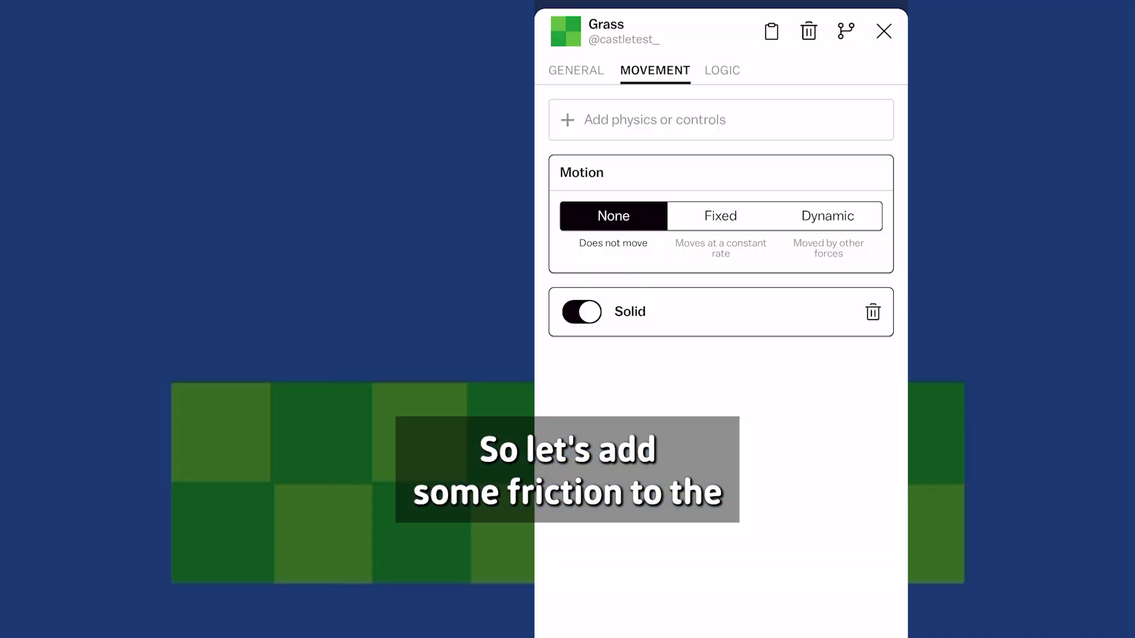
pyautogui.click(653, 119)
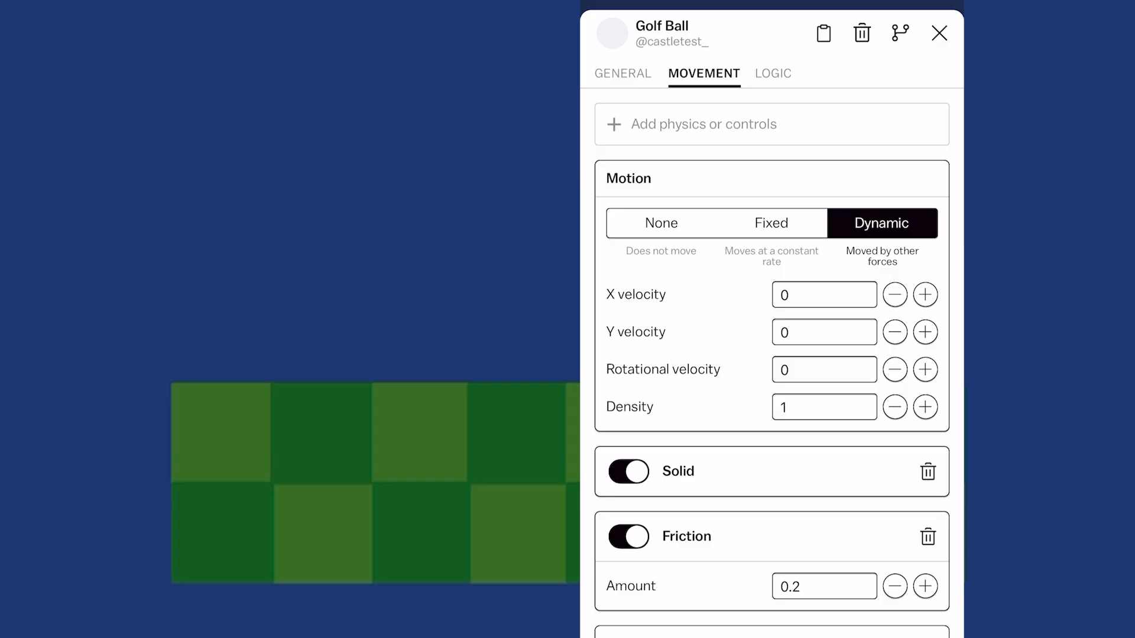
# - Add Bounce to the Golf Ball with a lowered Rebound, back in the deck editor
pyautogui.scroll(-3)
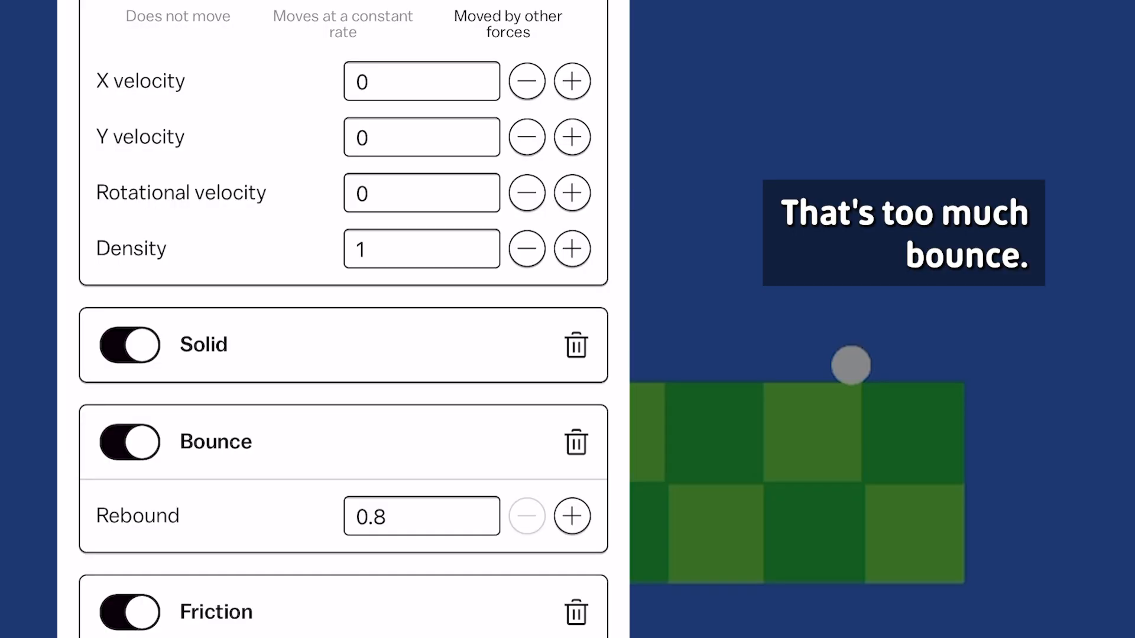
pyautogui.click(526, 515)
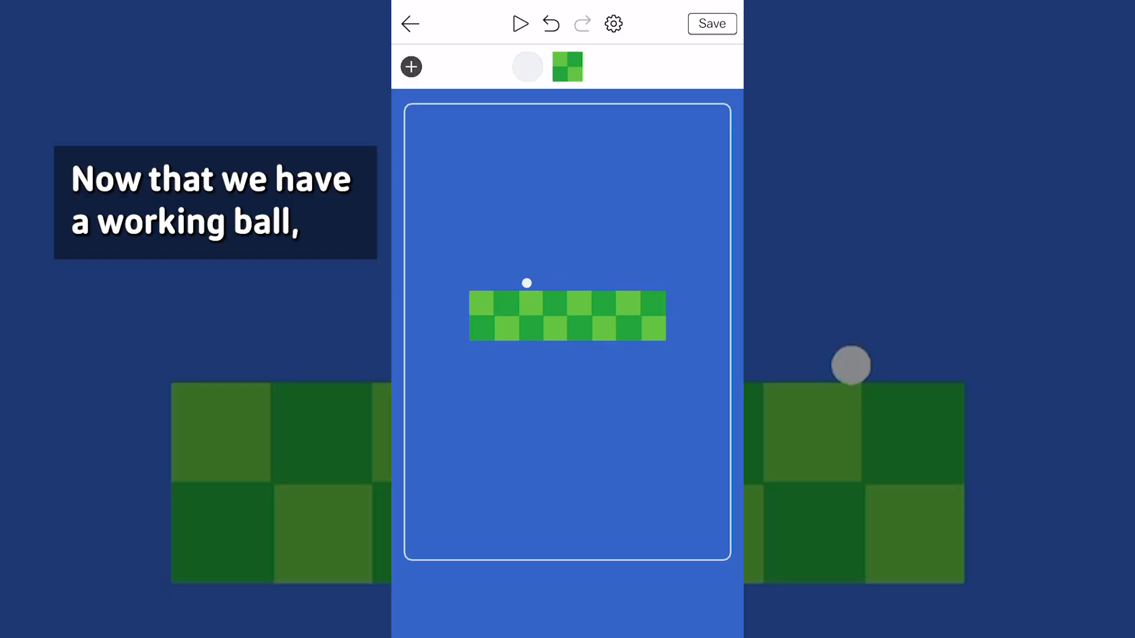
# - Duplicate the Grass object, rename the copy Hole, and open its checkered artwork
pyautogui.click(567, 65)
pyautogui.write('Hole')
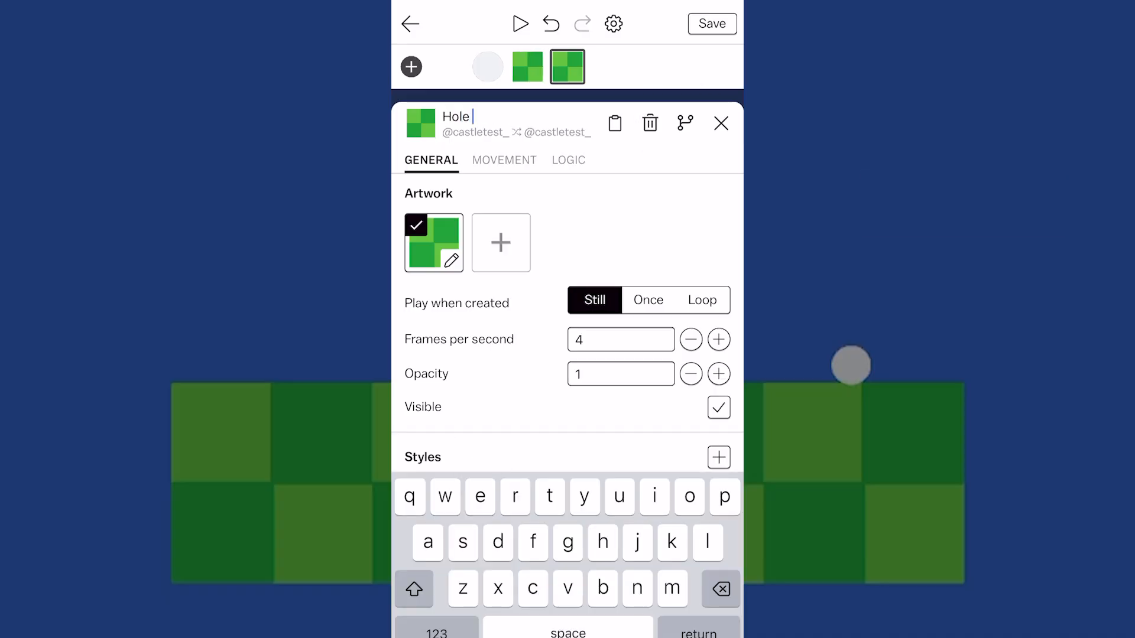
pyautogui.write('Contain')
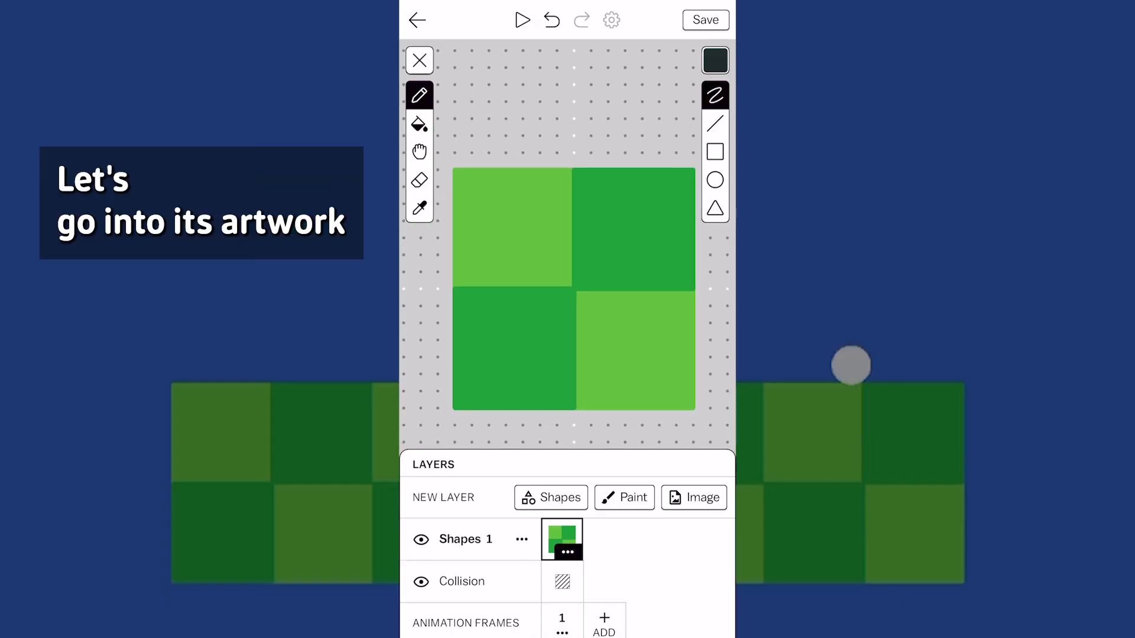
# - Add two edge points, pull them down and bend them into a curved cup
pyautogui.click(572, 289)
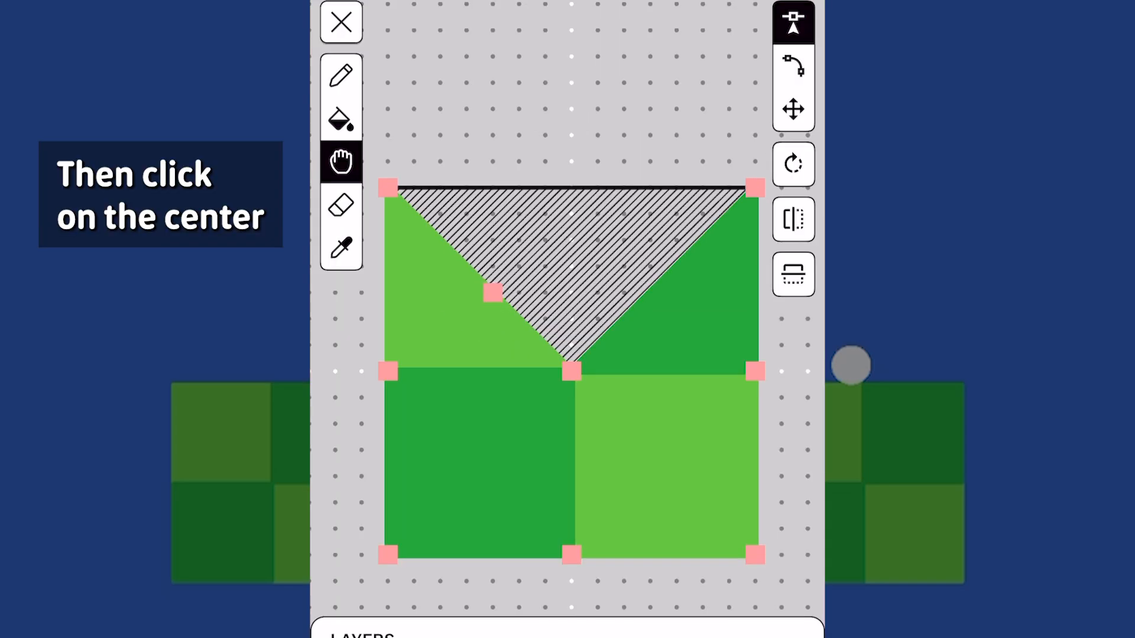
pyautogui.click(648, 291)
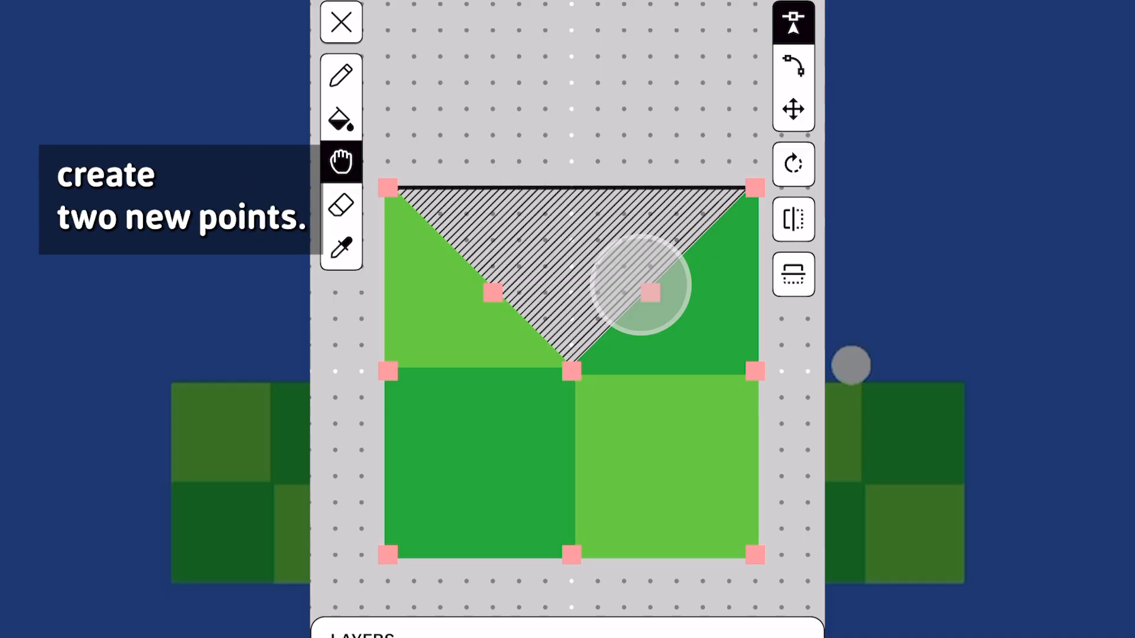
pyautogui.click(793, 65)
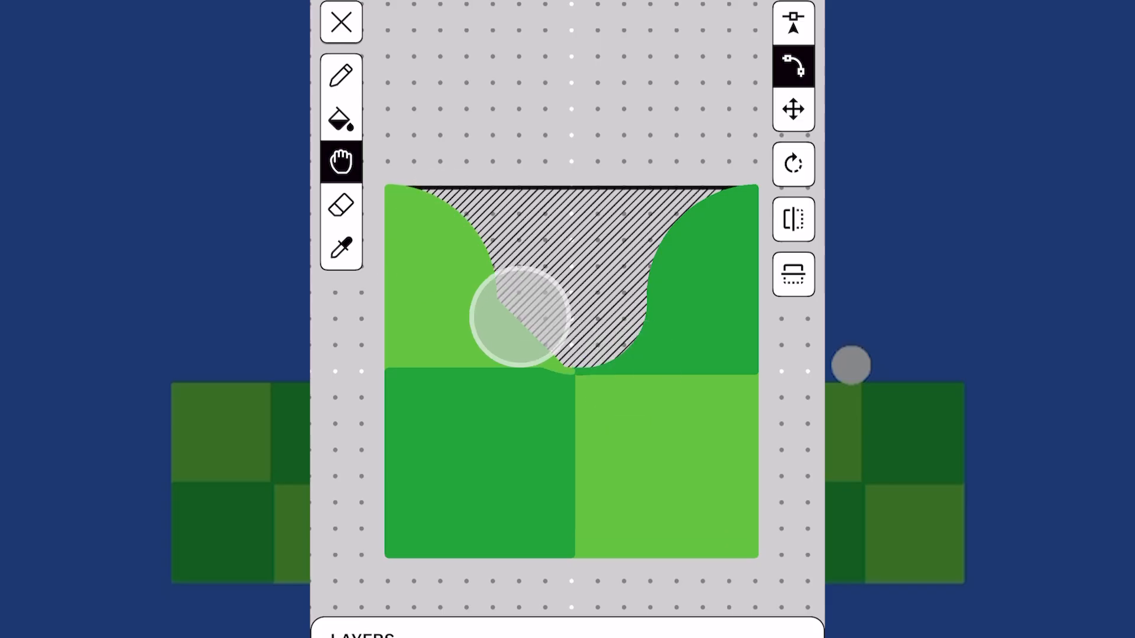
pyautogui.click(341, 23)
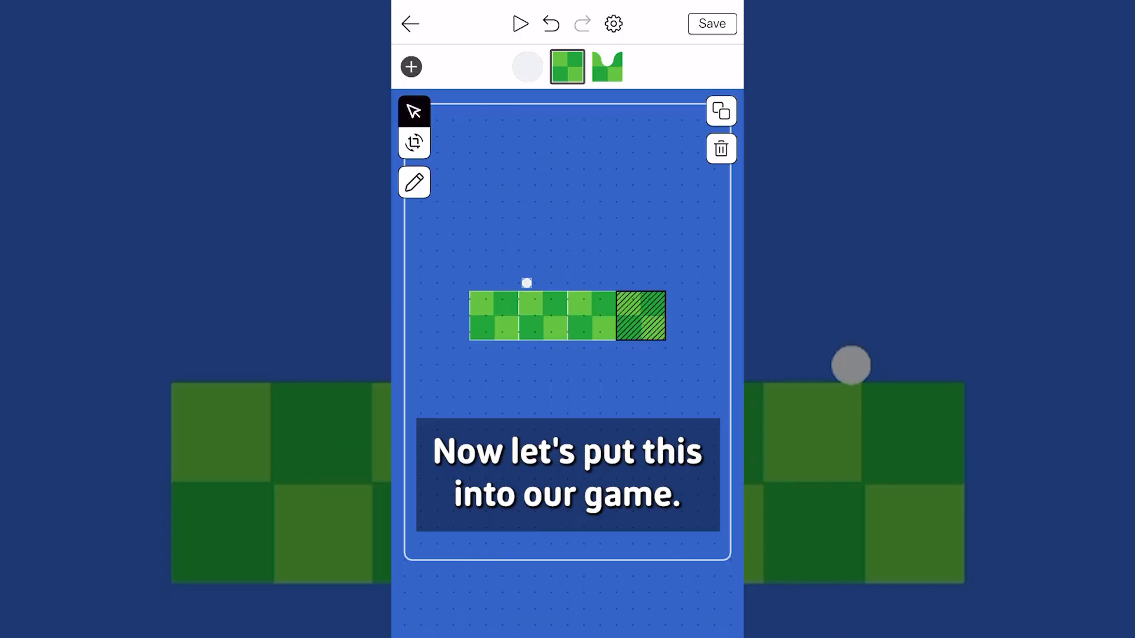
# - Swap the end grass block for the Hole block and play the course
pyautogui.click(607, 67)
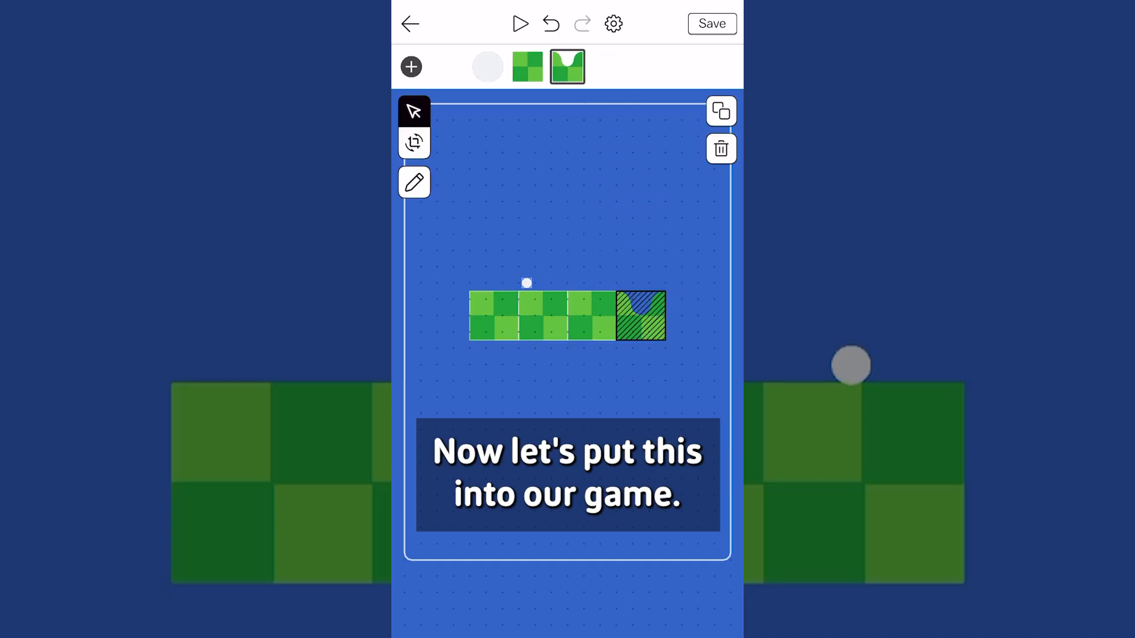
pyautogui.click(520, 23)
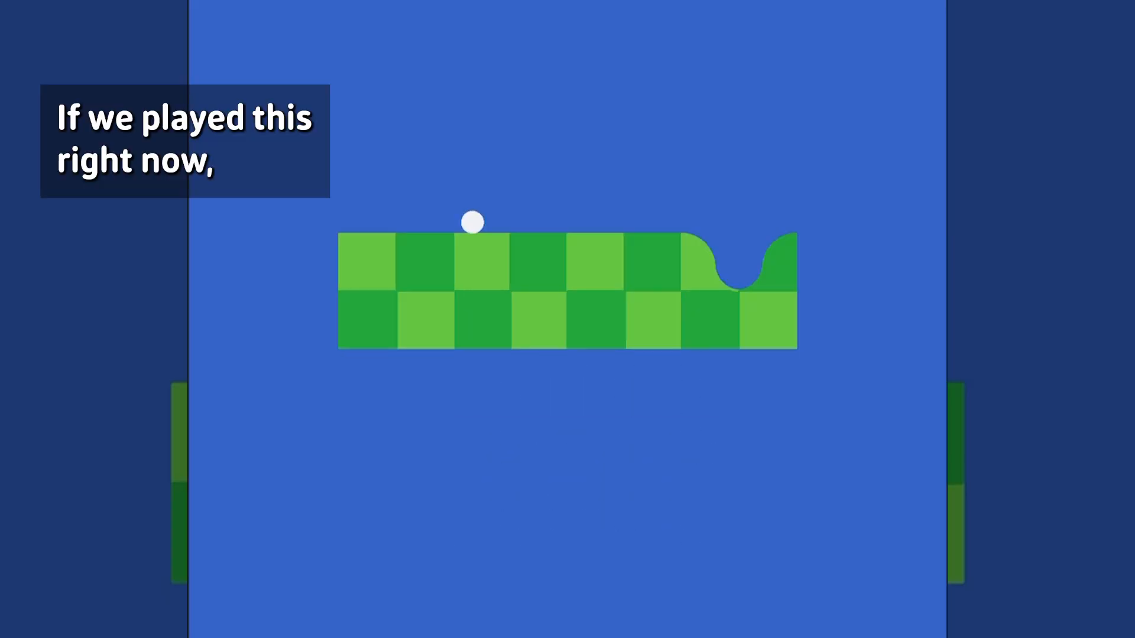